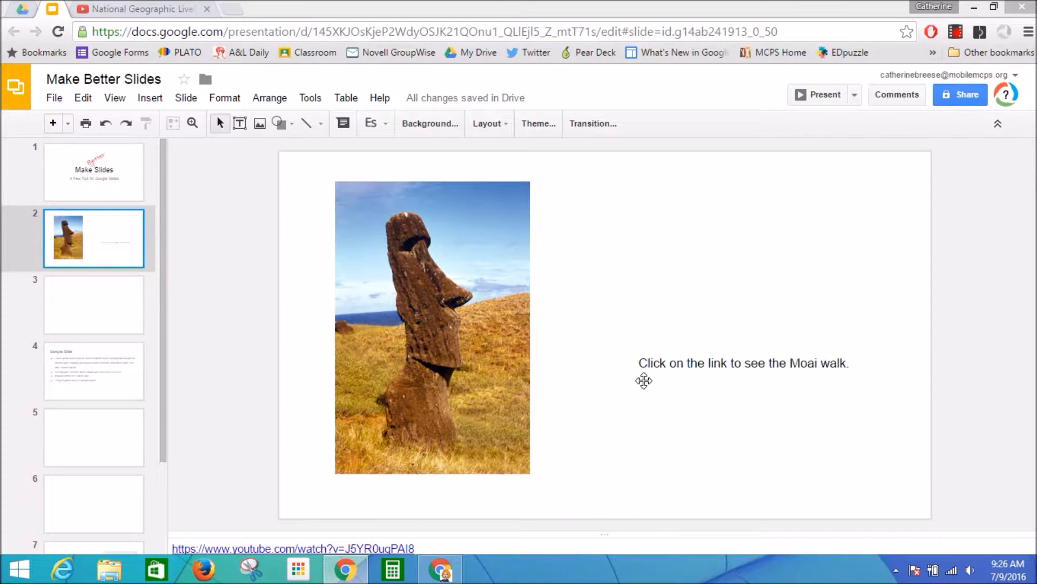
{"action": "mouse_move", "coordinate": [700, 217]}
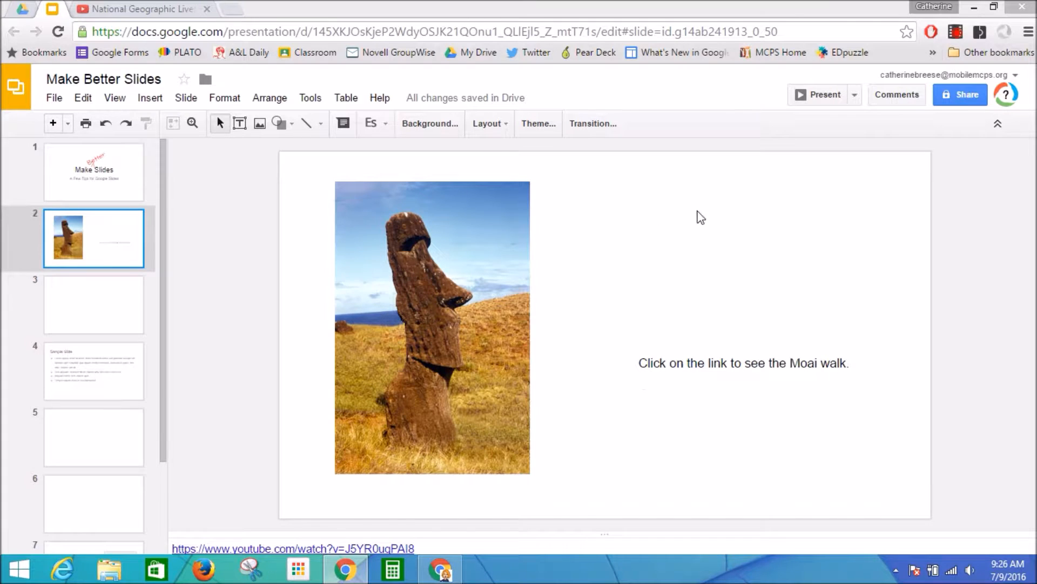
{"action": "mouse_move", "coordinate": [680, 253]}
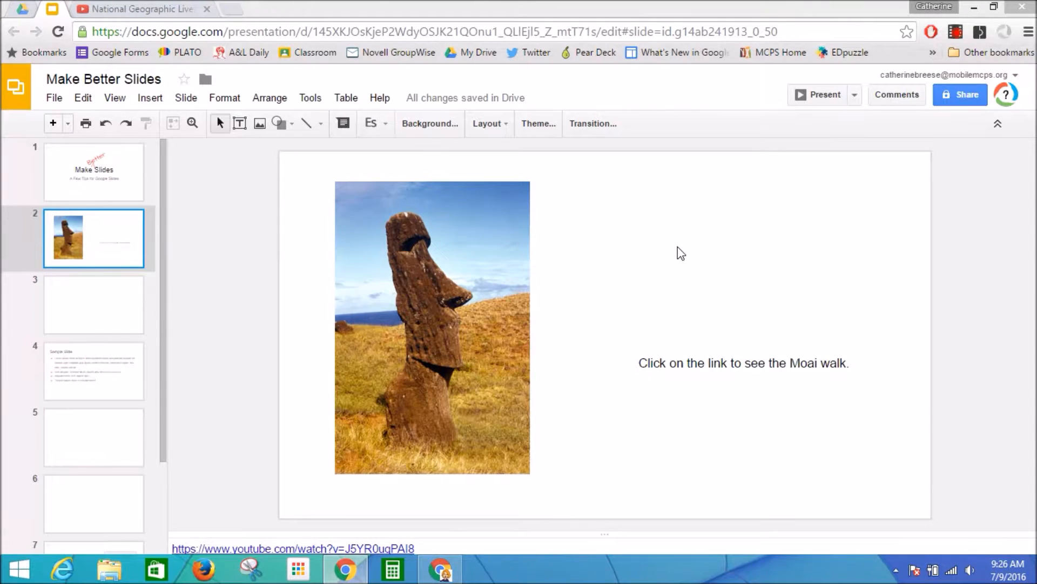
Select the Moai image on slide 2 before checking the video at 2:59.
{"action": "left_click", "coordinate": [431, 326]}
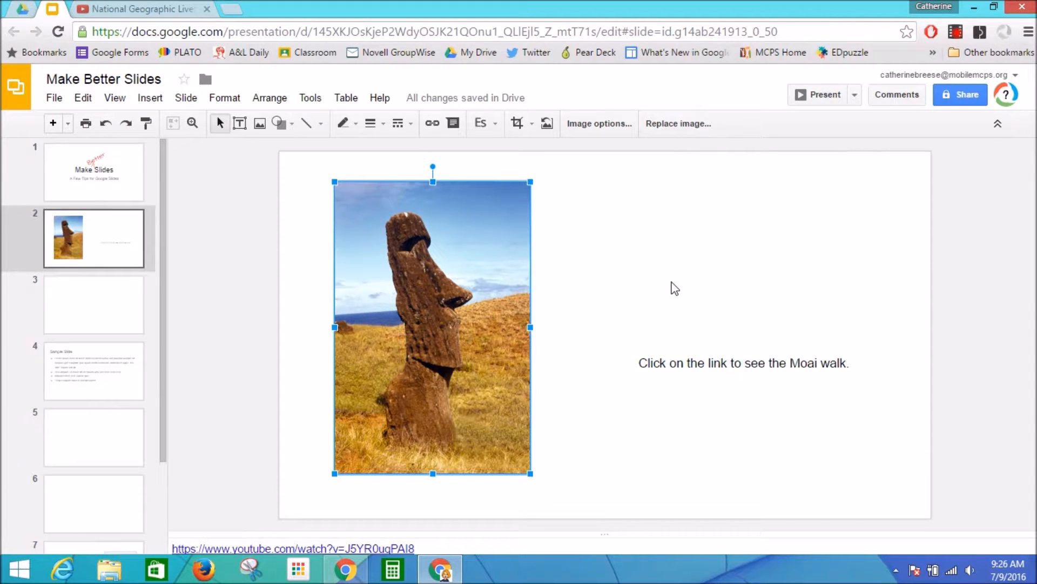
{"action": "mouse_move", "coordinate": [666, 295]}
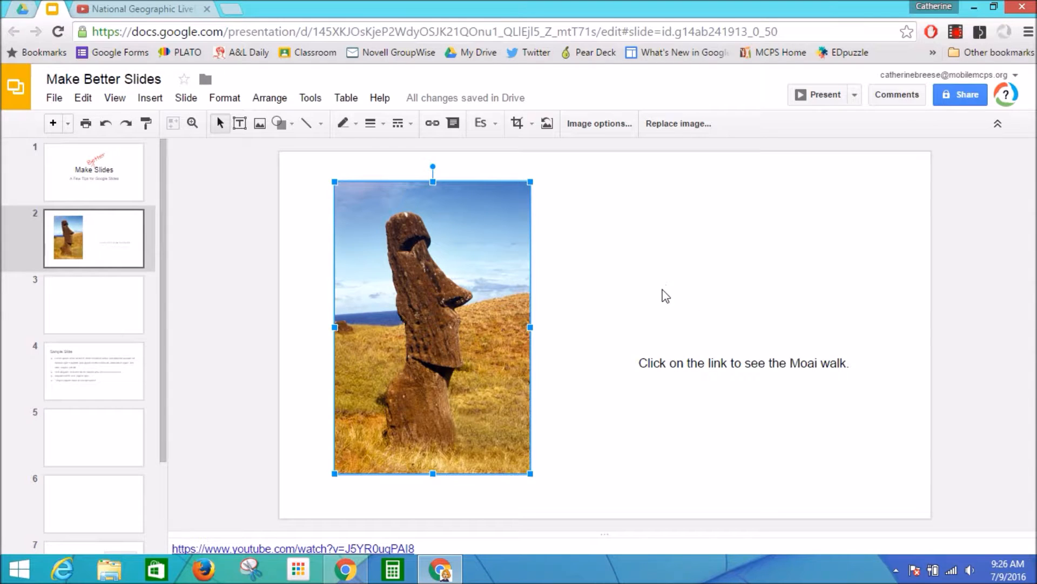
{"action": "mouse_move", "coordinate": [177, 13]}
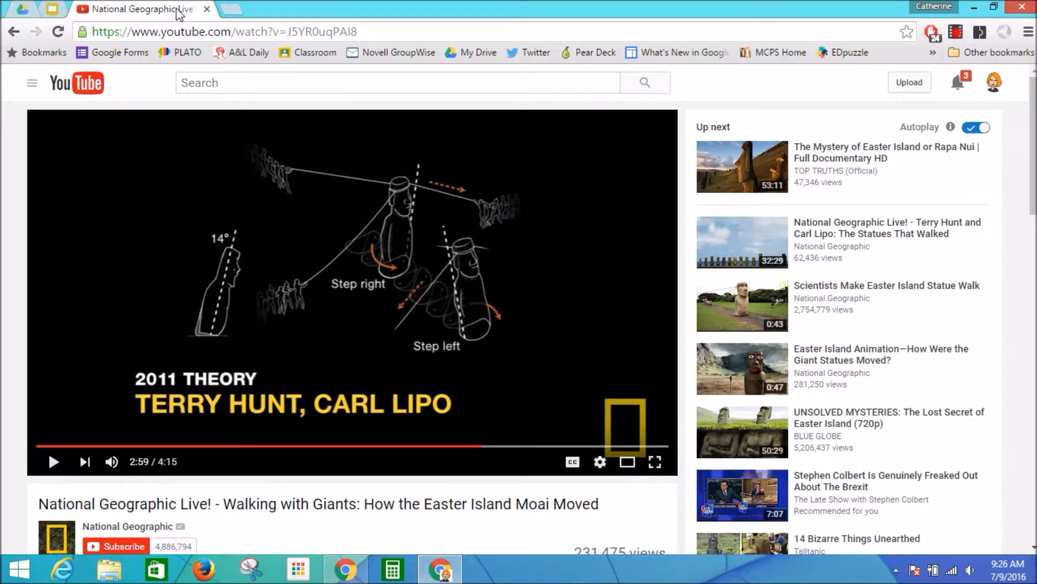
{"action": "mouse_move", "coordinate": [252, 234]}
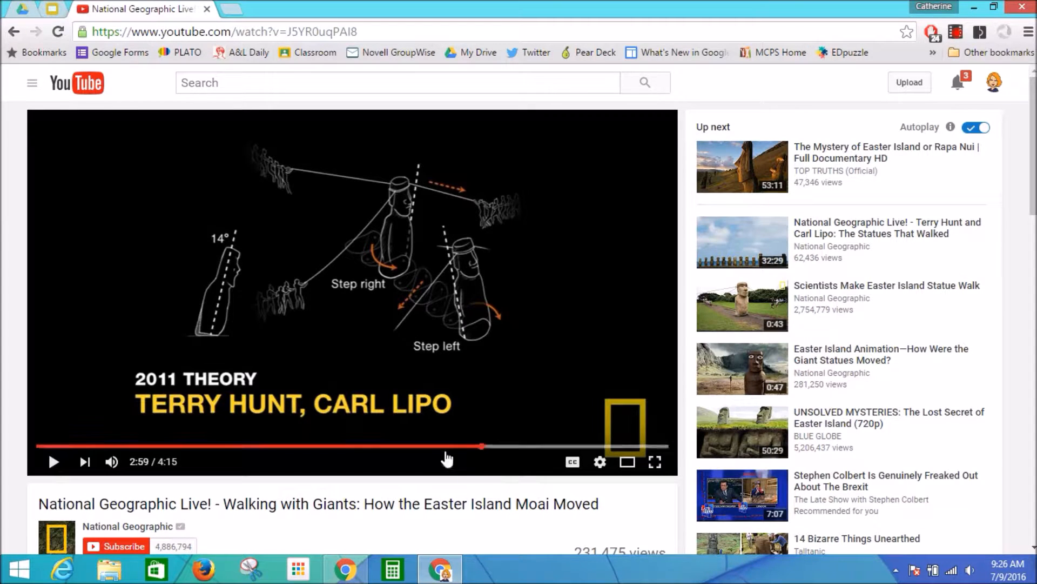
{"action": "mouse_move", "coordinate": [481, 452]}
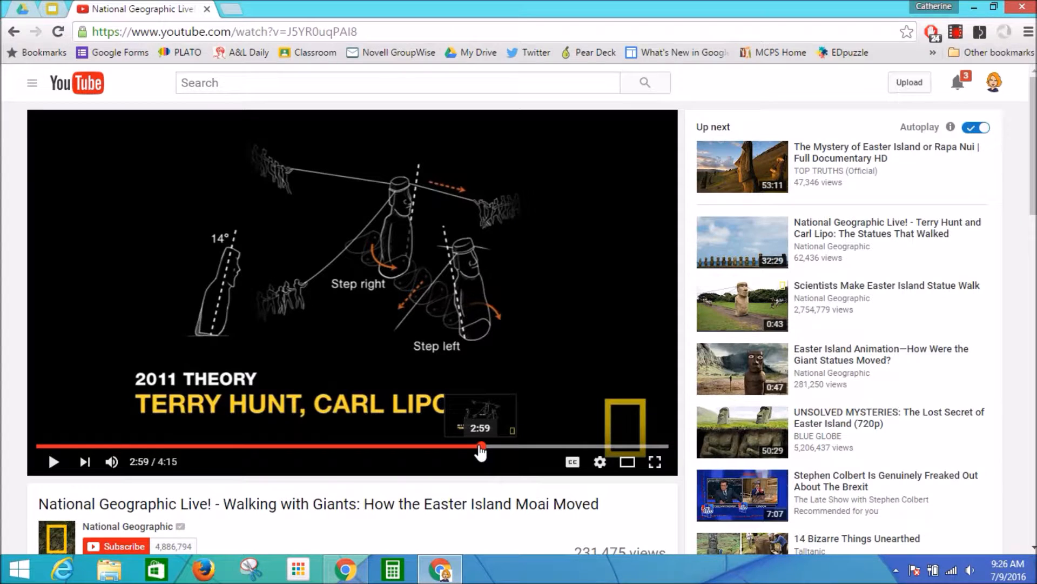
{"action": "mouse_move", "coordinate": [826, 330]}
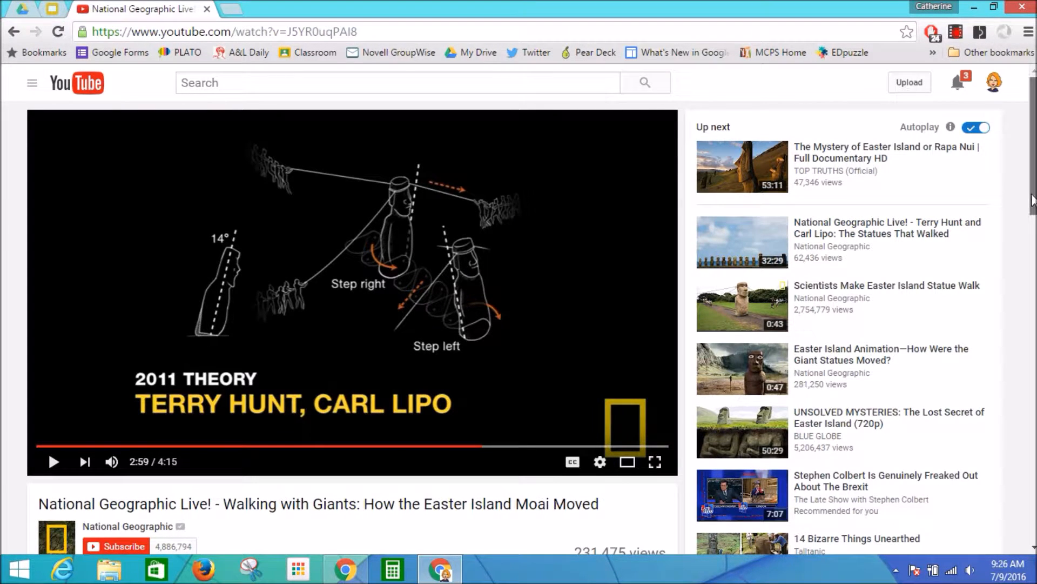
{"action": "mouse_move", "coordinate": [724, 7]}
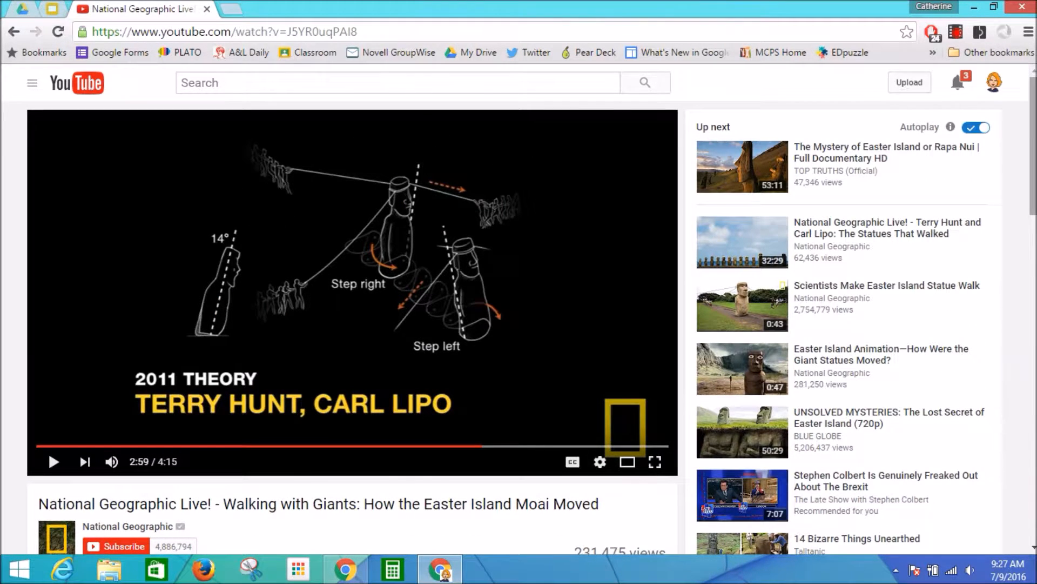
Get the youtu.be share link with 'Start at 2:59' ticked.
{"action": "scroll", "scroll_direction": "down", "scroll_amount": 3}
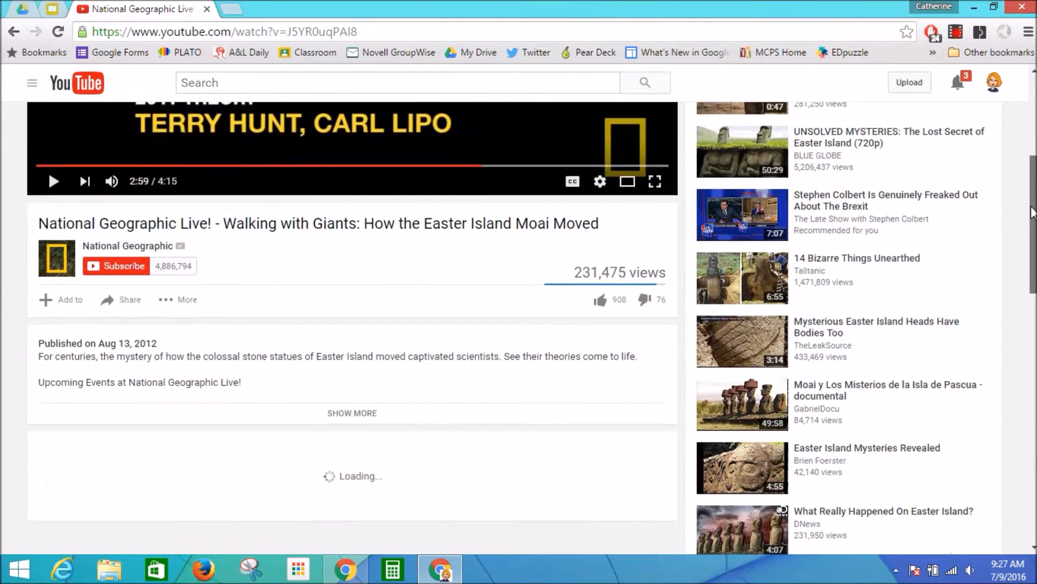
{"action": "mouse_move", "coordinate": [123, 302]}
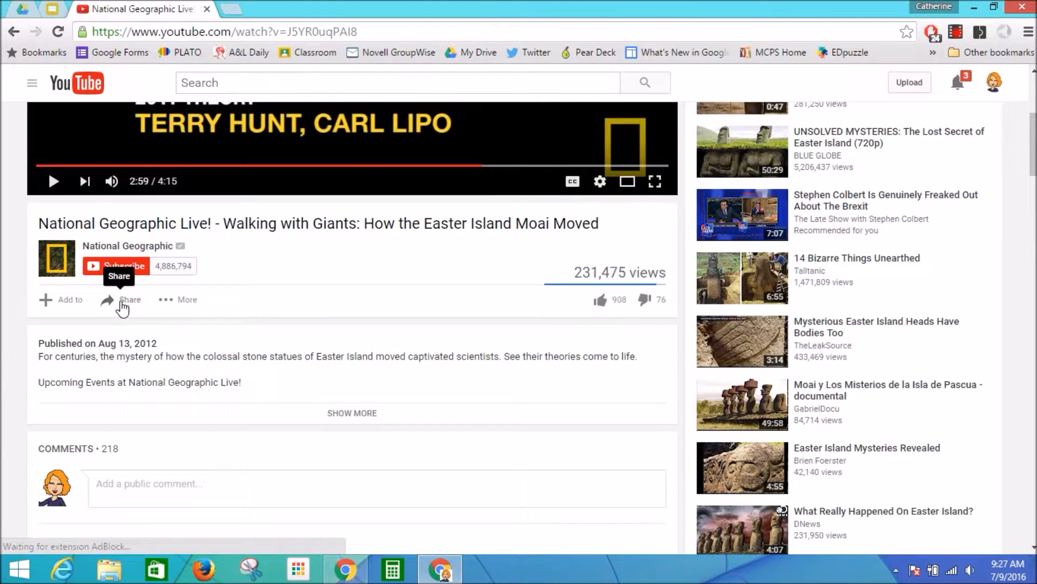
{"action": "left_click", "coordinate": [122, 300]}
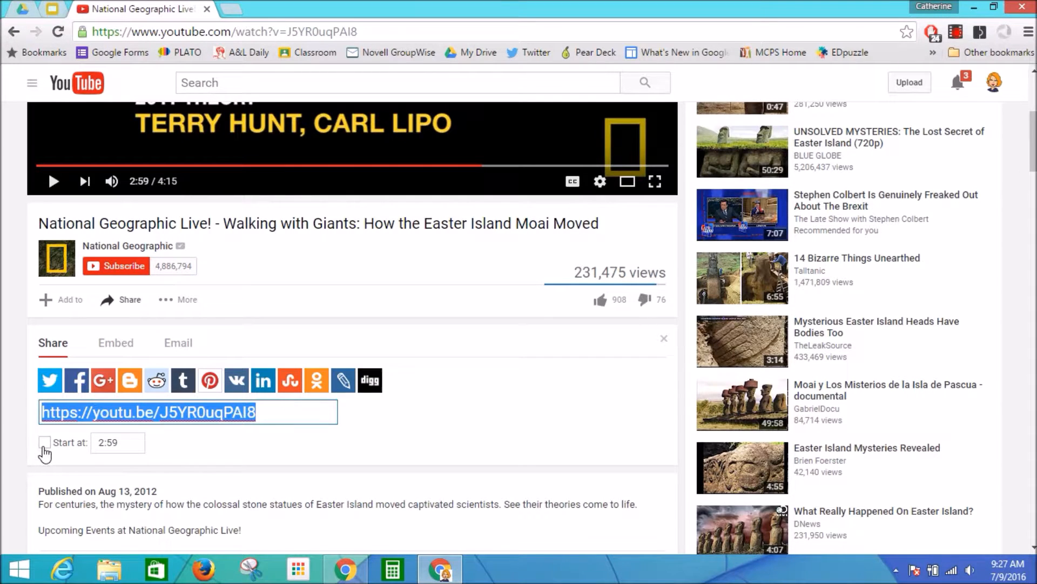
{"action": "left_click", "coordinate": [44, 442]}
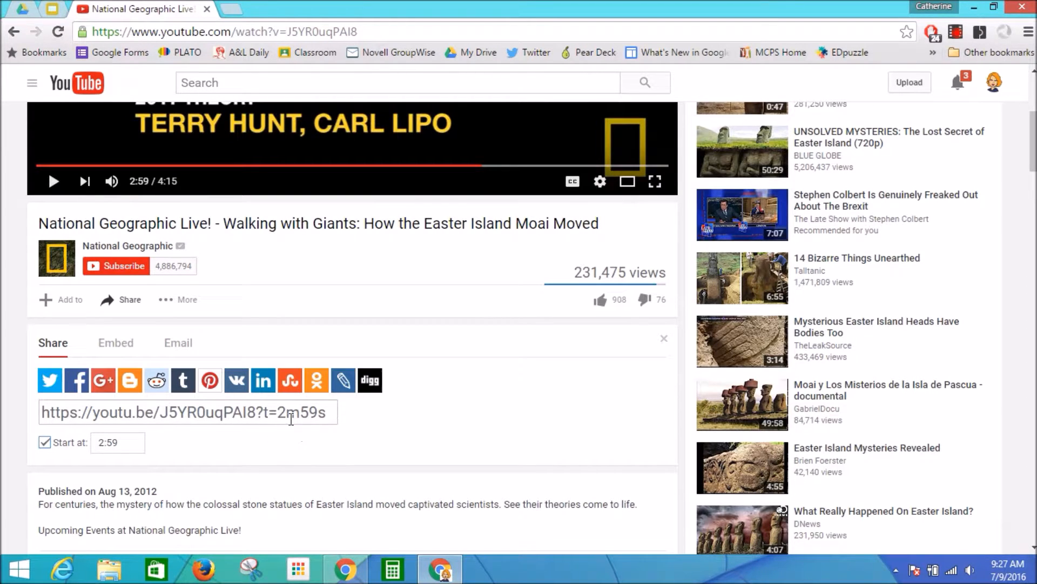
{"action": "mouse_move", "coordinate": [349, 429]}
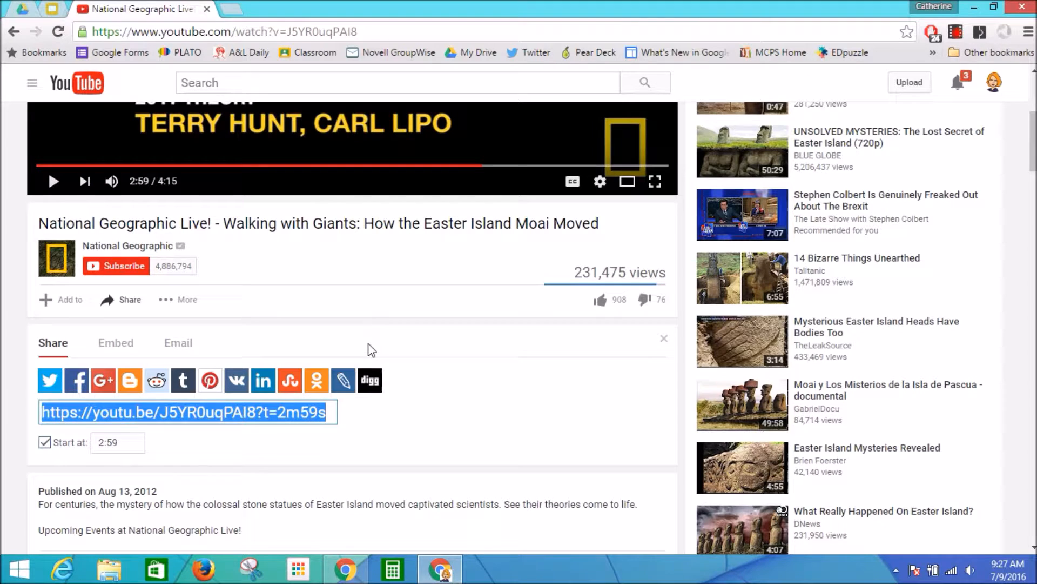
{"action": "mouse_move", "coordinate": [83, 42]}
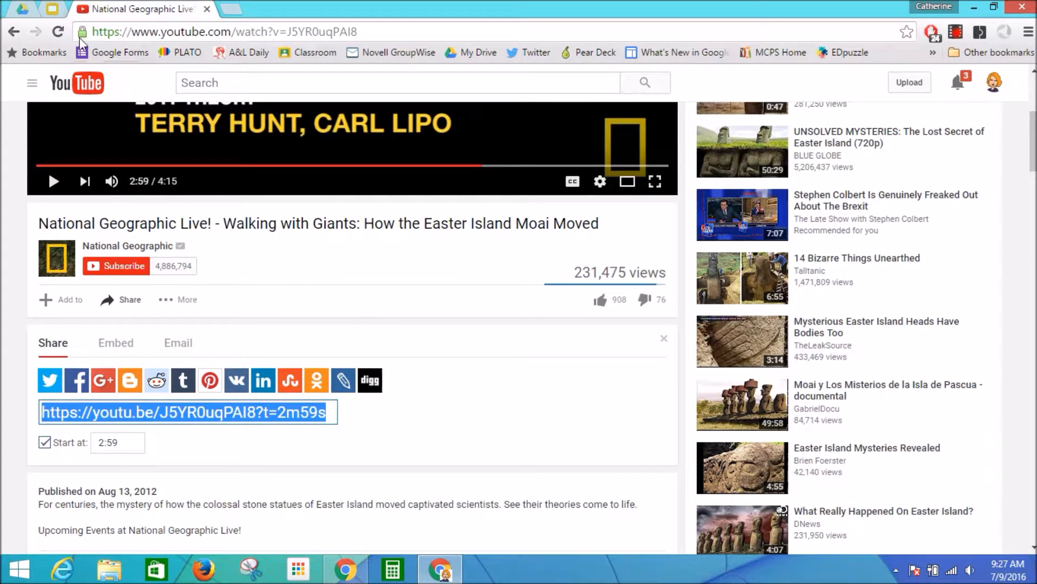
{"action": "mouse_move", "coordinate": [52, 8]}
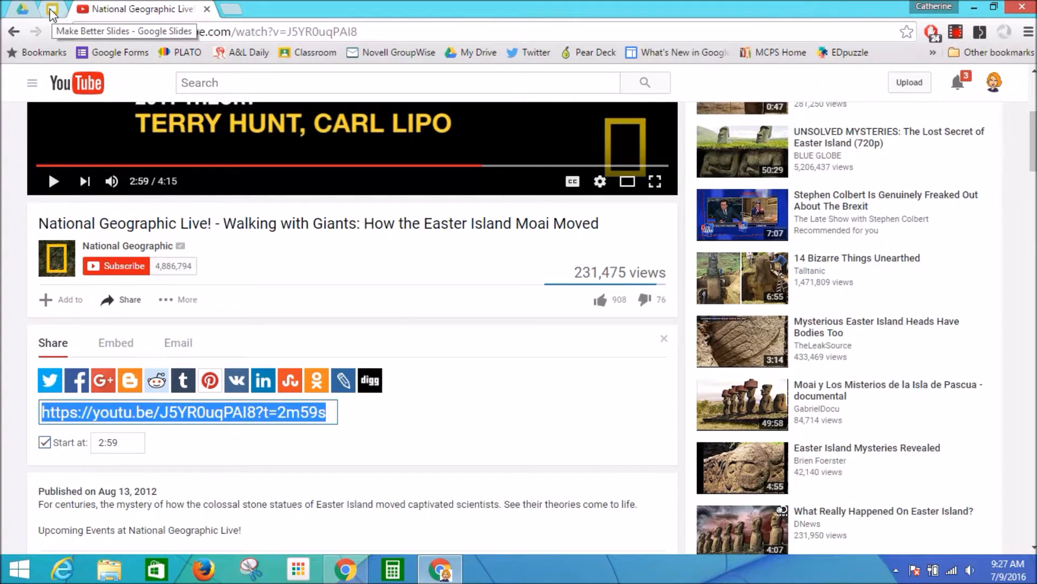
Back in the Make Better Slides deck, begin inserting a link on the selected Moai image.
{"action": "left_click", "coordinate": [50, 8]}
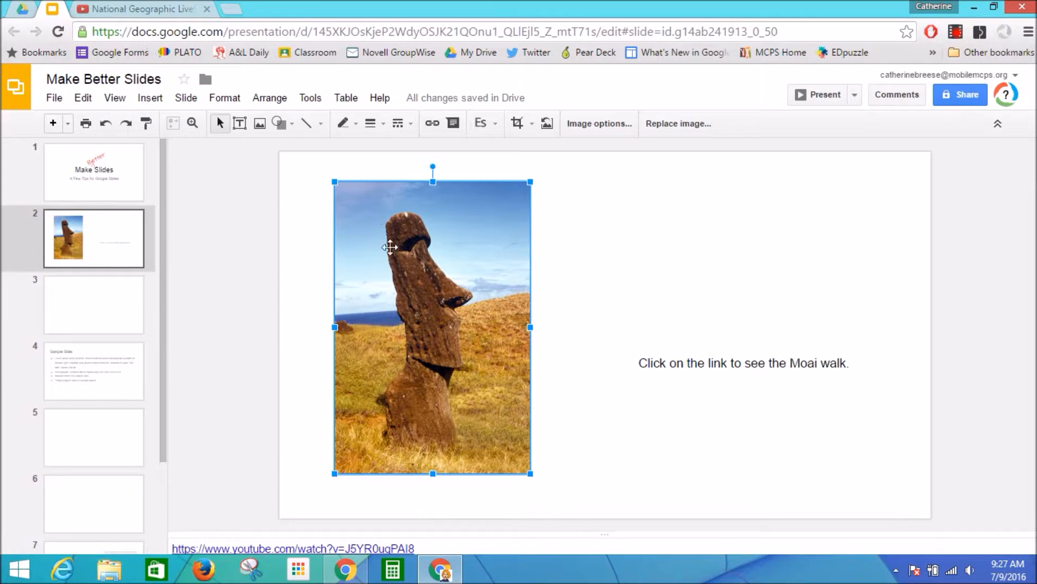
{"action": "mouse_move", "coordinate": [412, 273]}
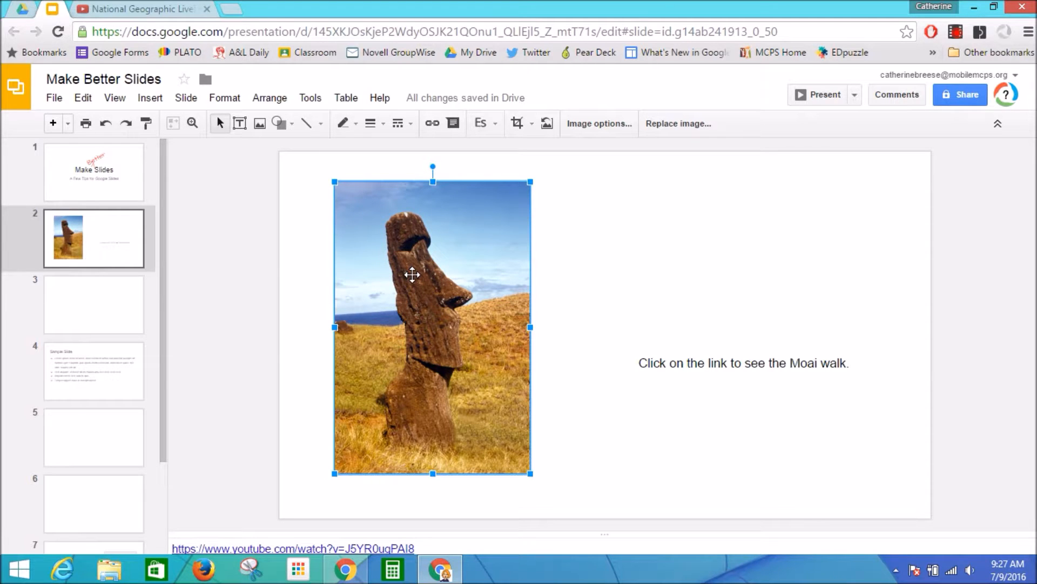
{"action": "mouse_move", "coordinate": [432, 124]}
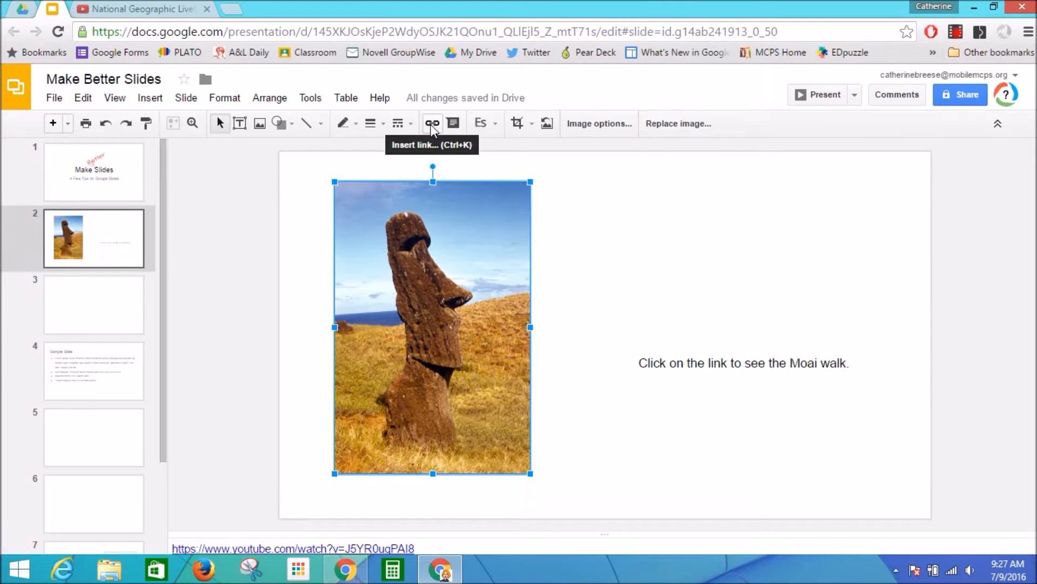
{"action": "mouse_move", "coordinate": [434, 301]}
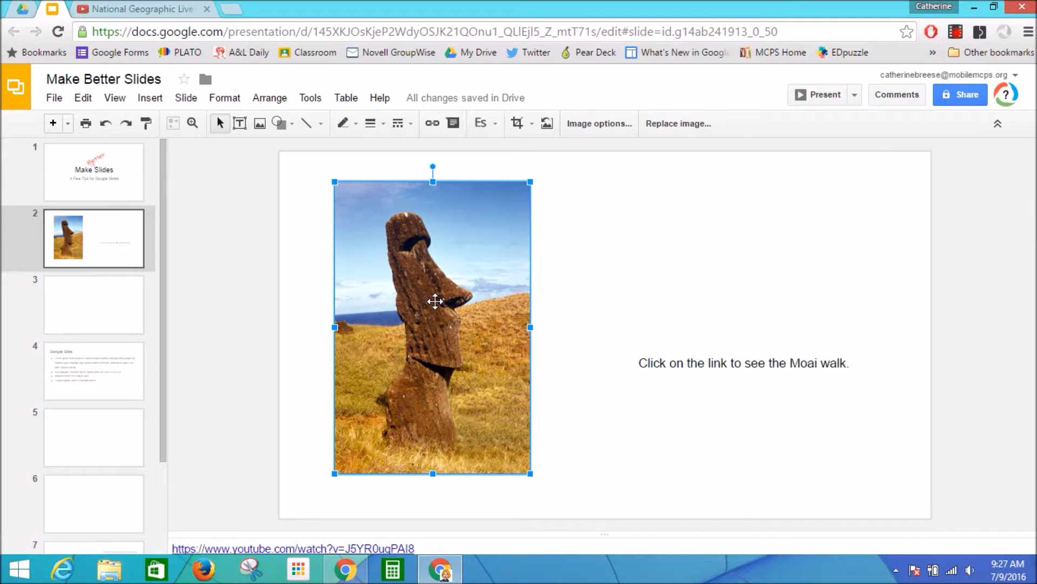
{"action": "left_click", "coordinate": [432, 123]}
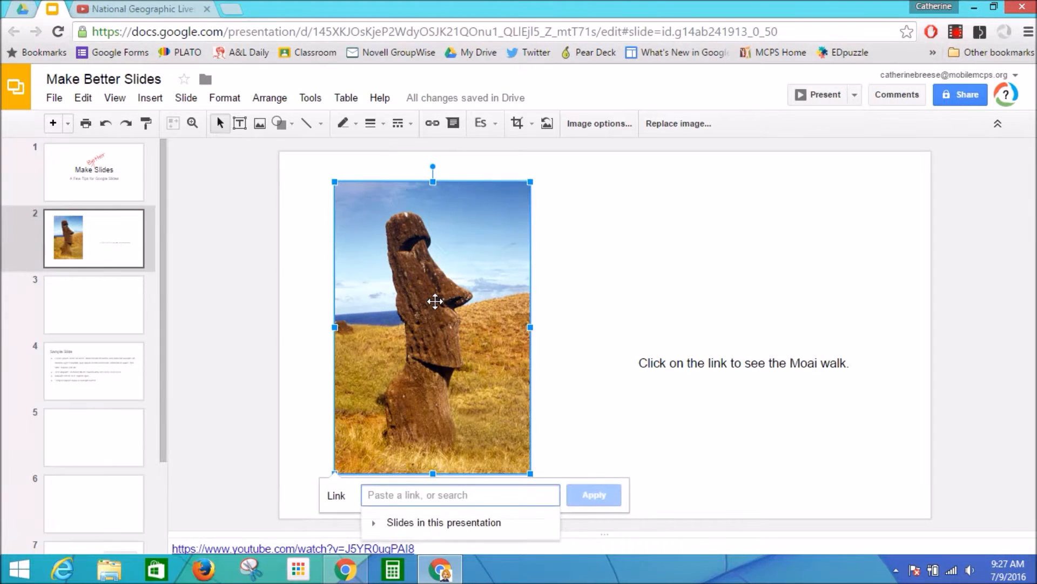
{"action": "mouse_move", "coordinate": [839, 470]}
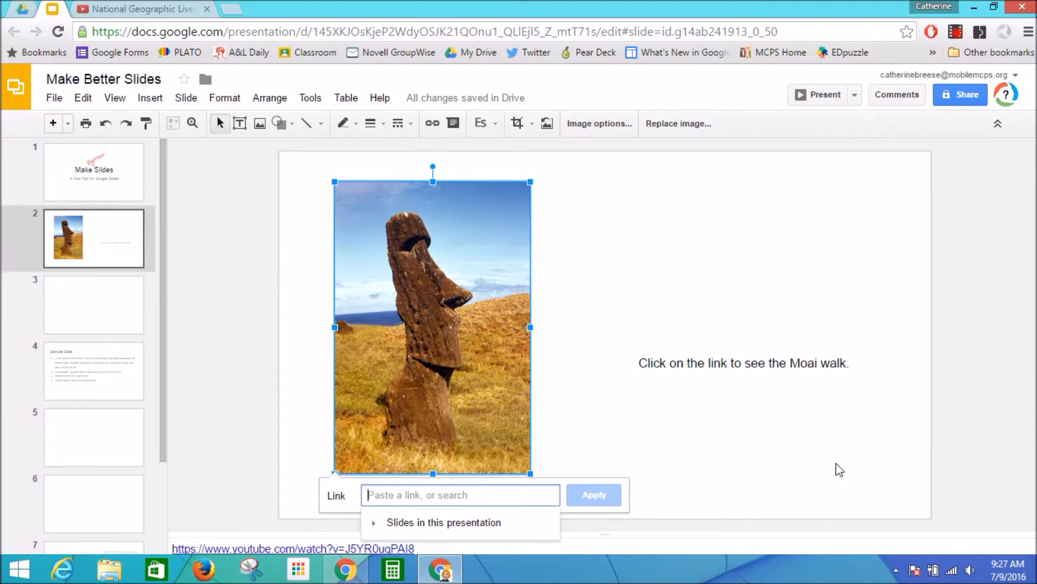
{"action": "mouse_move", "coordinate": [674, 467]}
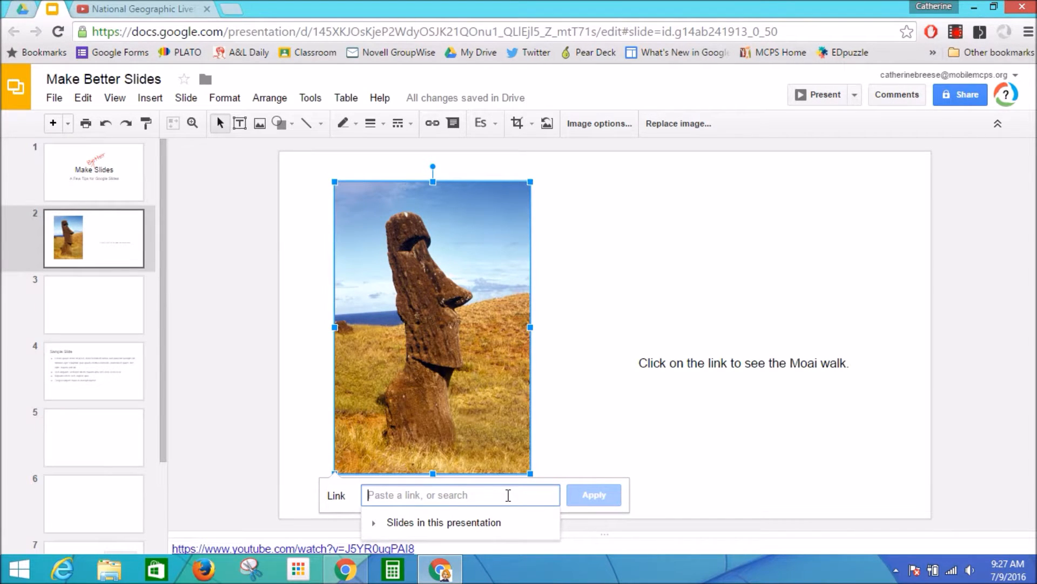
{"action": "type", "text": "https://youtu.be/J5YR0uqPAI8?t=2m59s"}
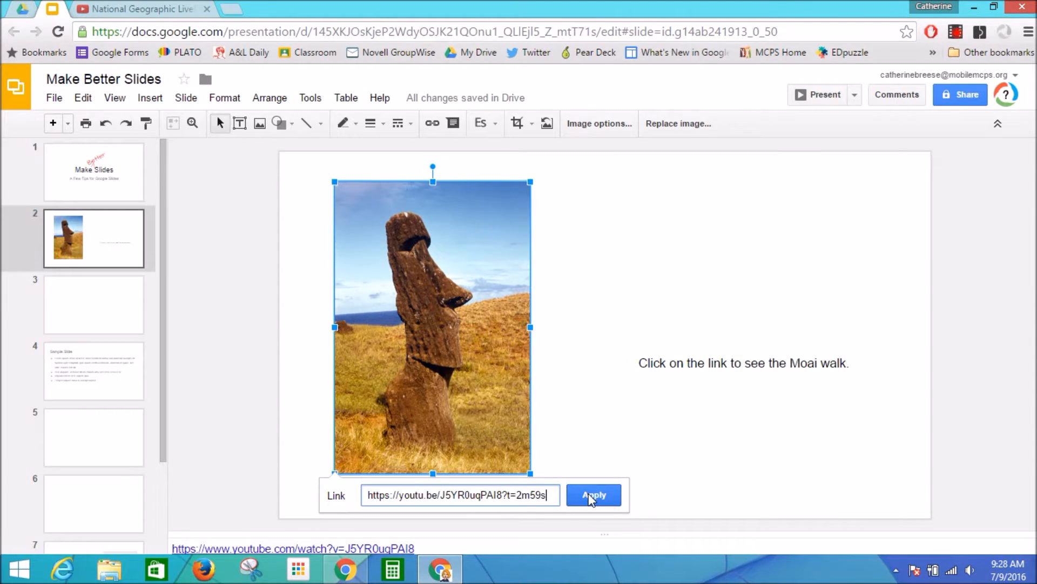
{"action": "left_click", "coordinate": [593, 495]}
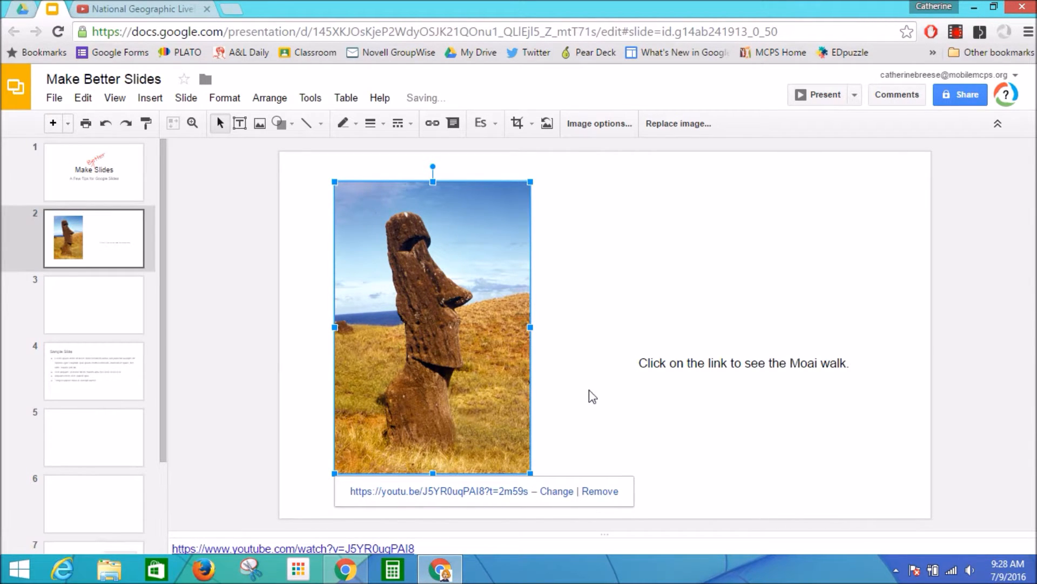
{"action": "mouse_move", "coordinate": [501, 495]}
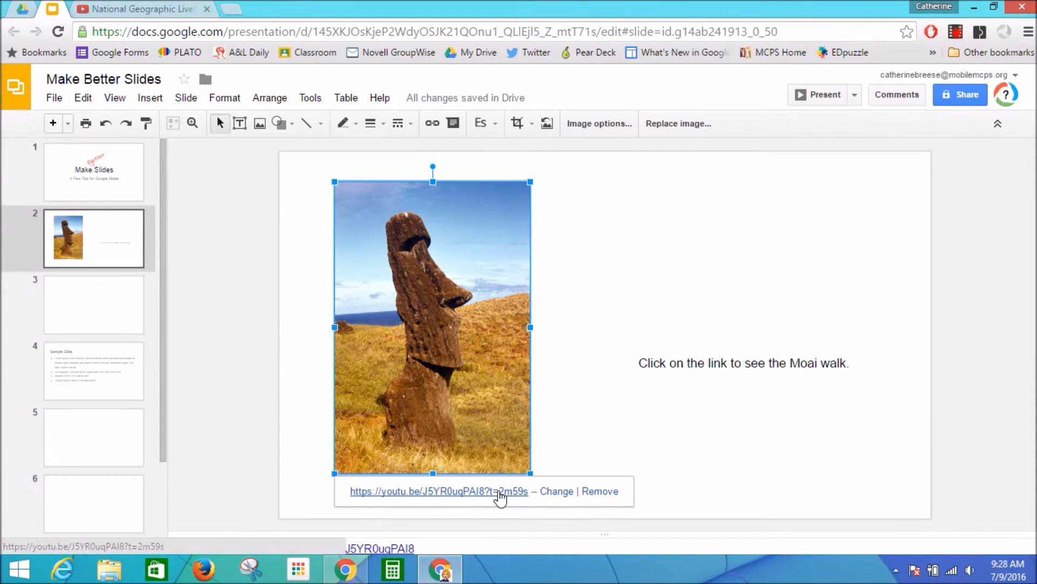
{"action": "left_click", "coordinate": [582, 429]}
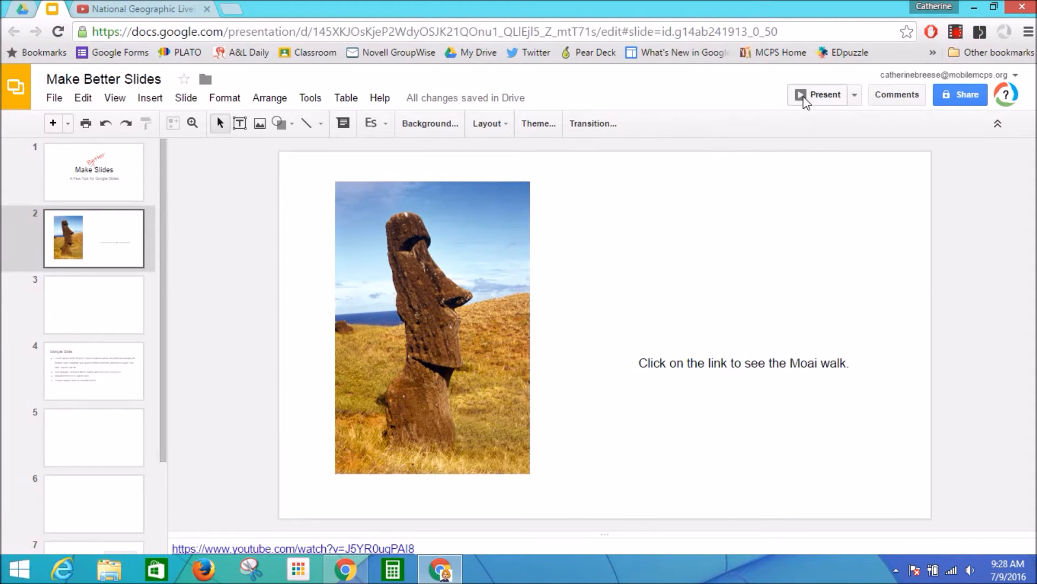
Present the slideshow and follow the Moai image's link to the video at 2:59.
{"action": "left_click", "coordinate": [820, 95]}
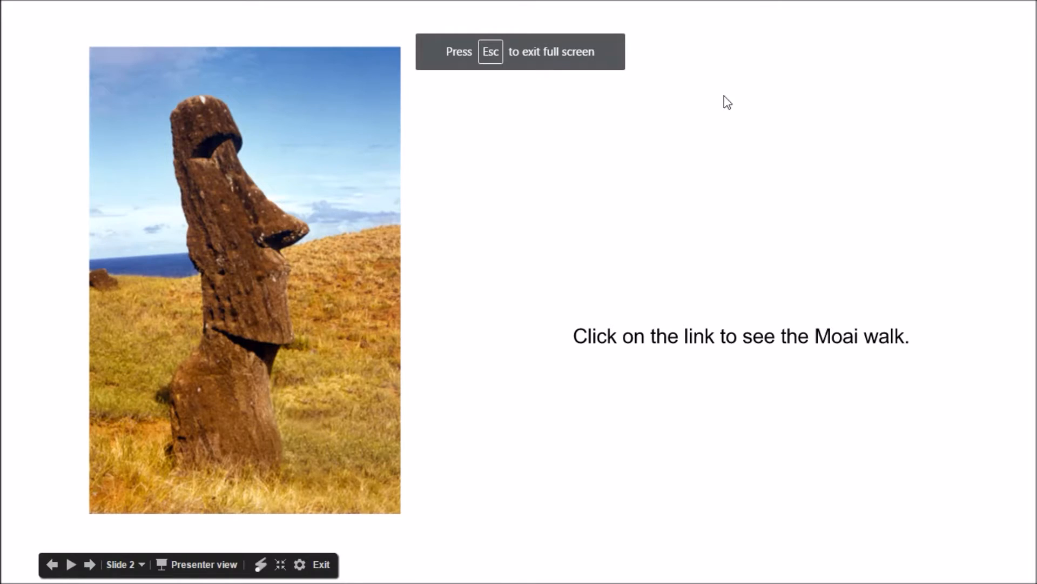
{"action": "mouse_move", "coordinate": [256, 294]}
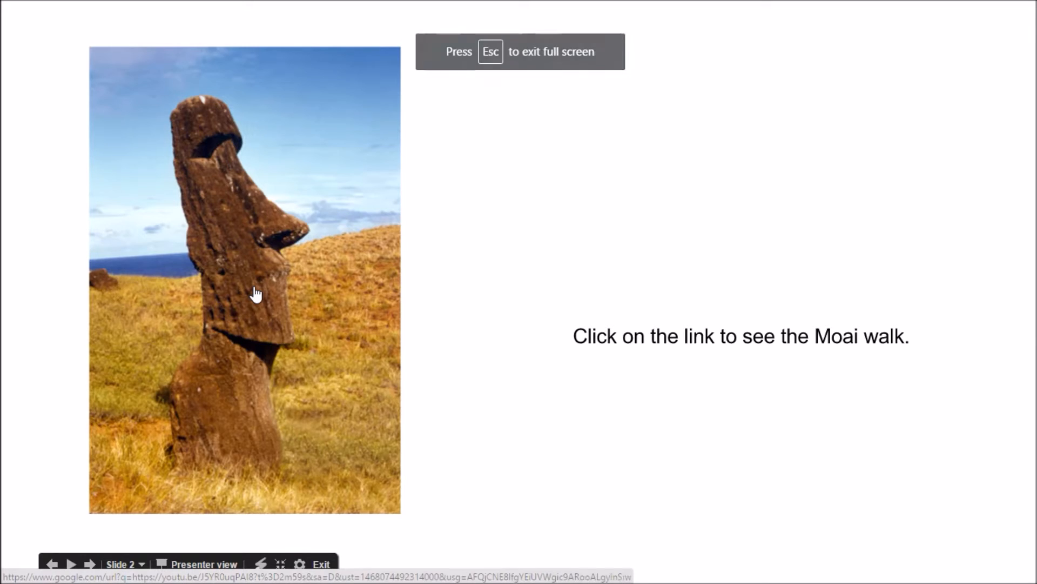
{"action": "left_click", "coordinate": [257, 294]}
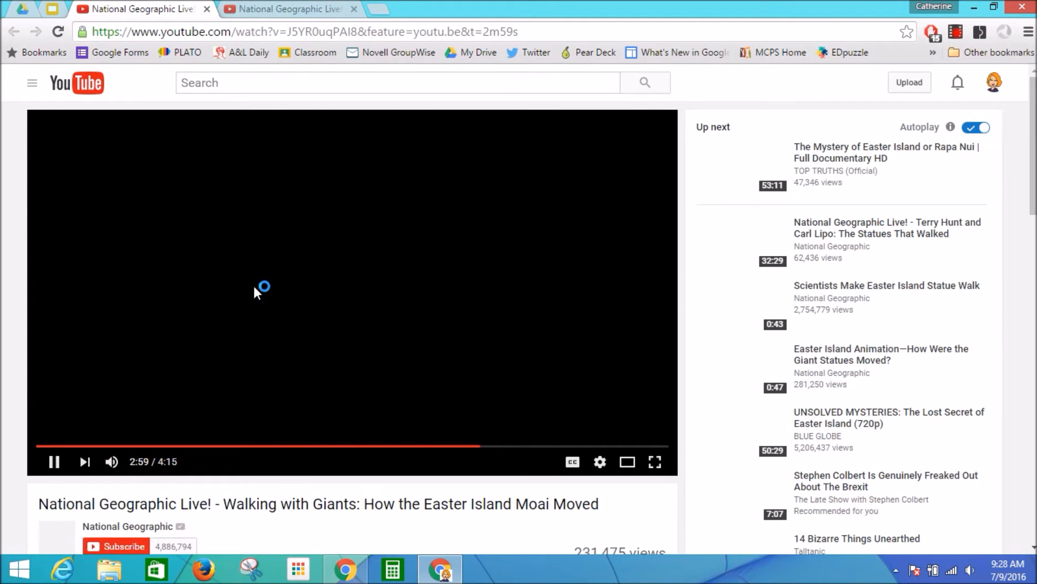